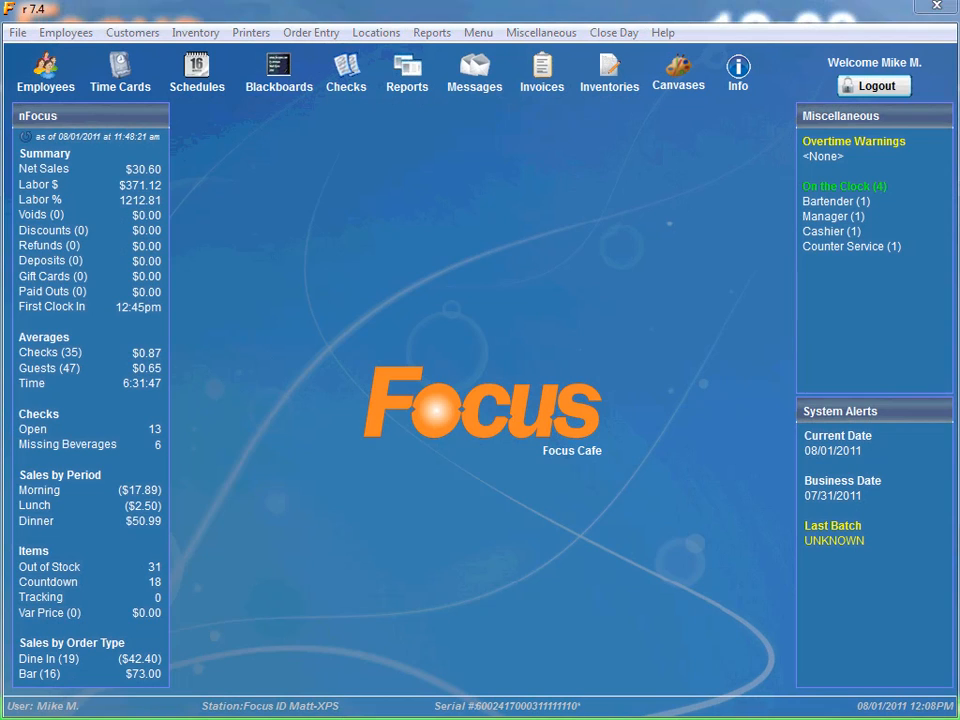
Open the Locations setup window from the Locations menu.
left_click(376, 32)
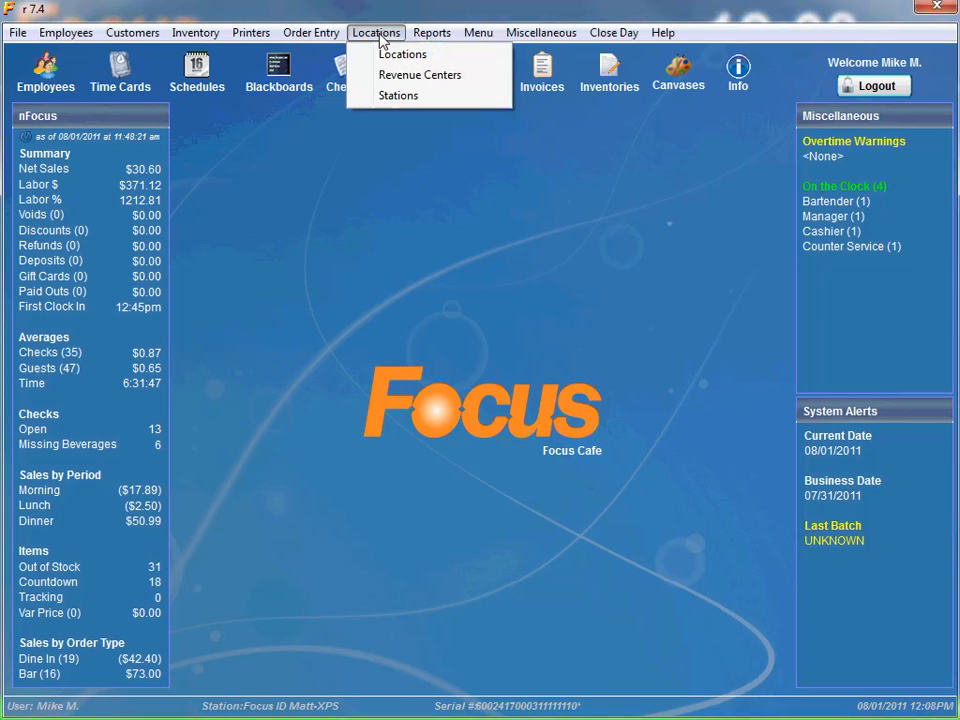
mouse_move(408, 128)
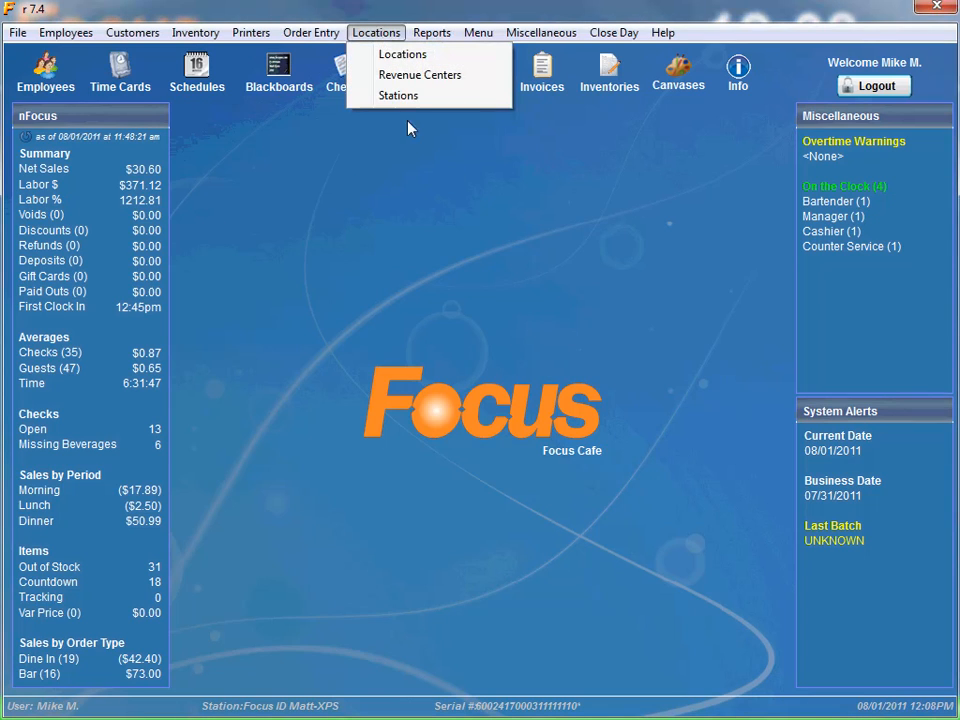
left_click(402, 54)
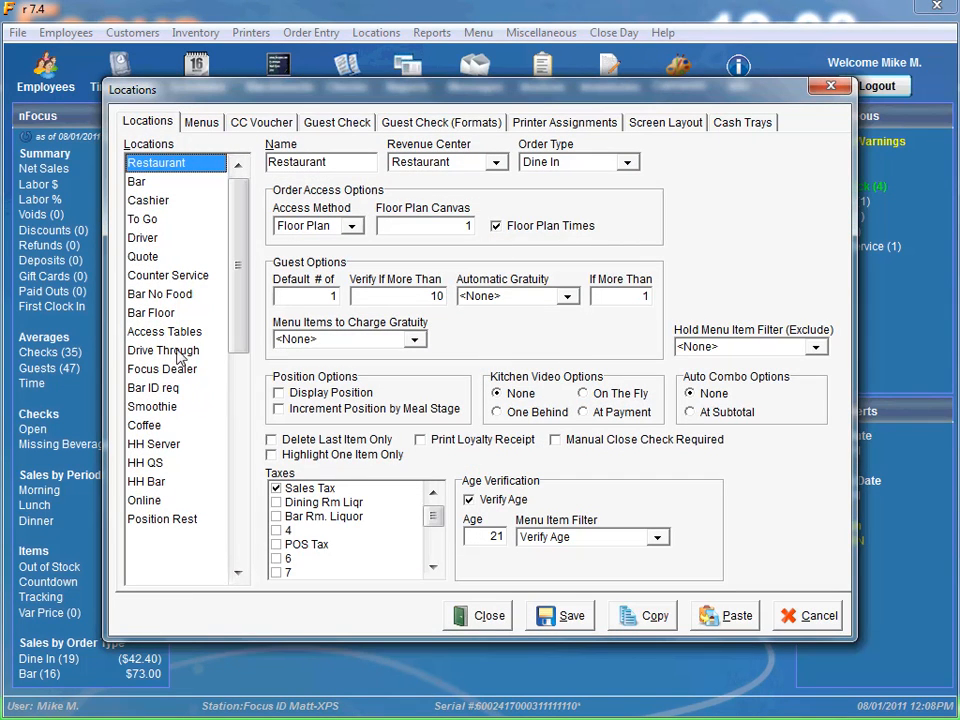
Load the Counter Service location and show its Guest Check settings.
left_click(168, 276)
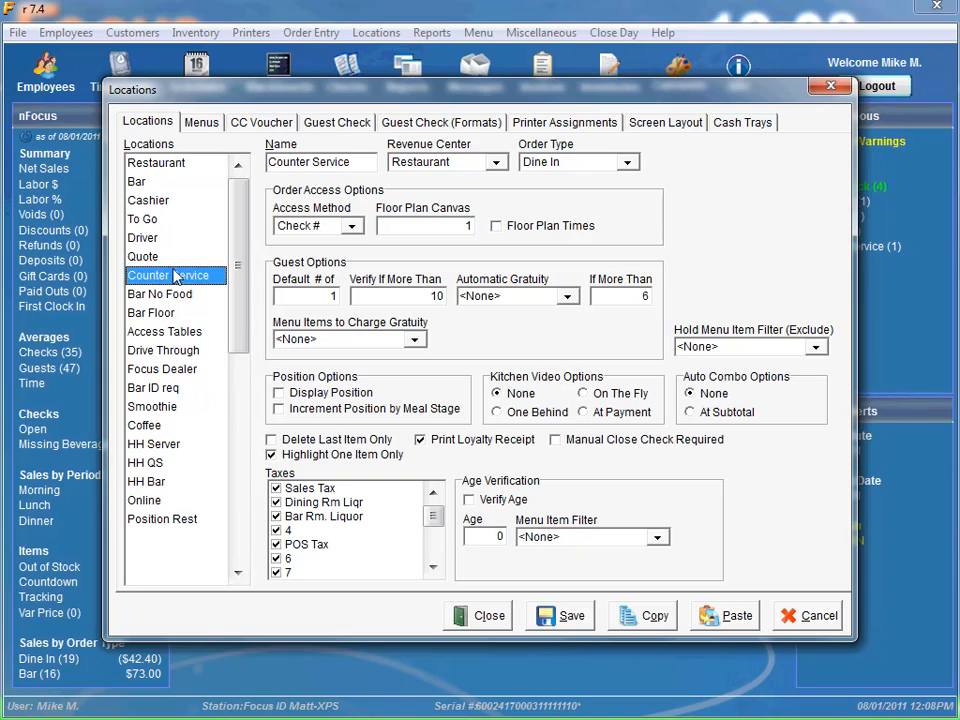
left_click(336, 122)
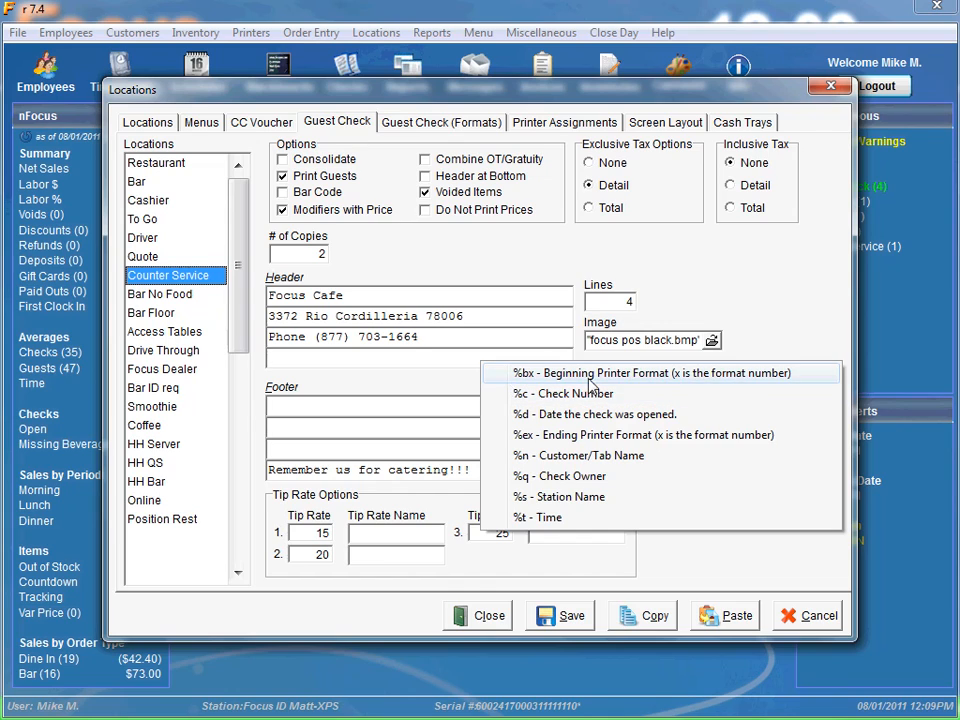
mouse_move(570, 496)
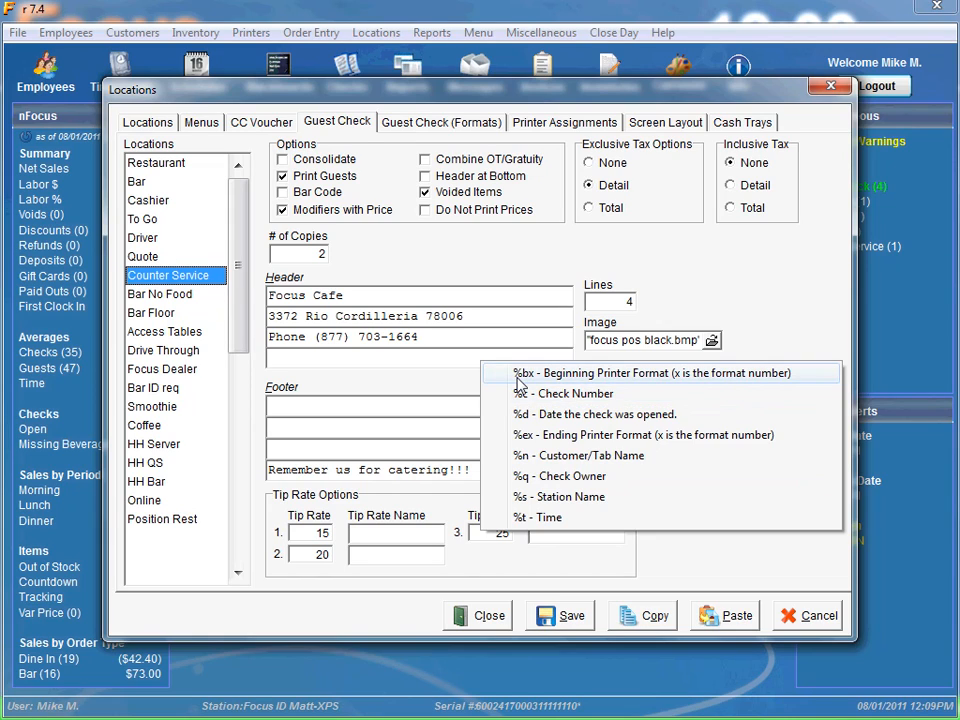
mouse_move(564, 392)
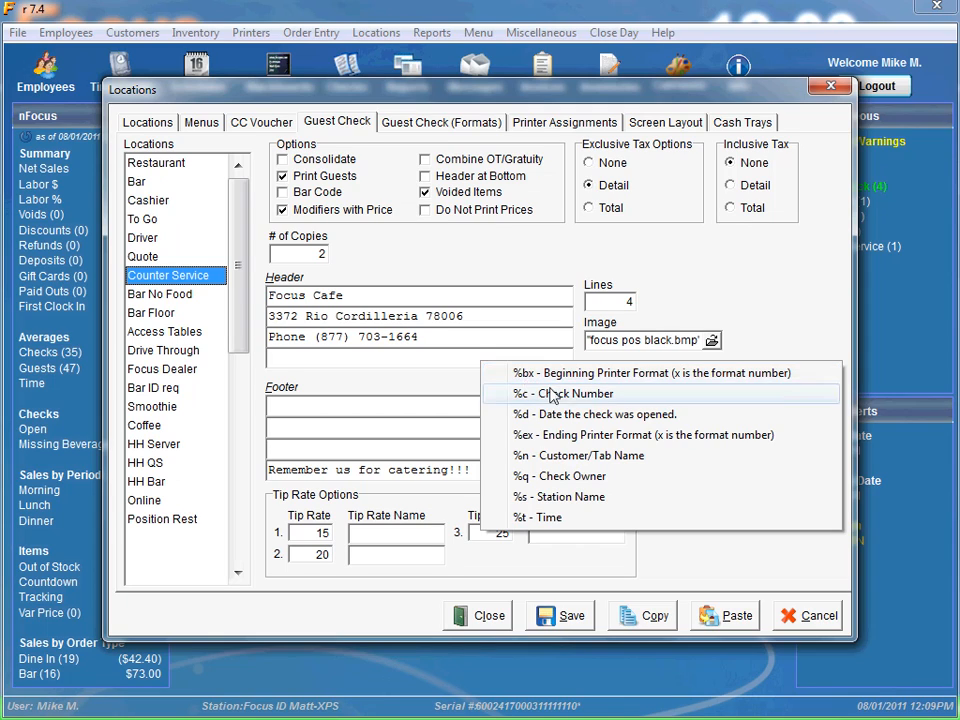
mouse_move(724, 384)
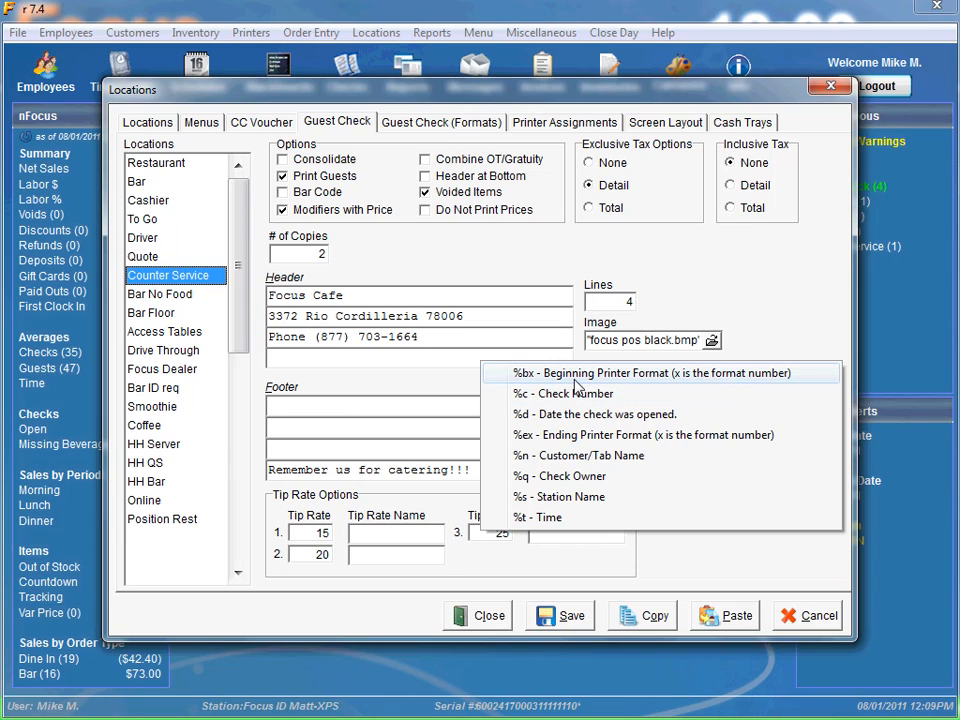
mouse_move(664, 388)
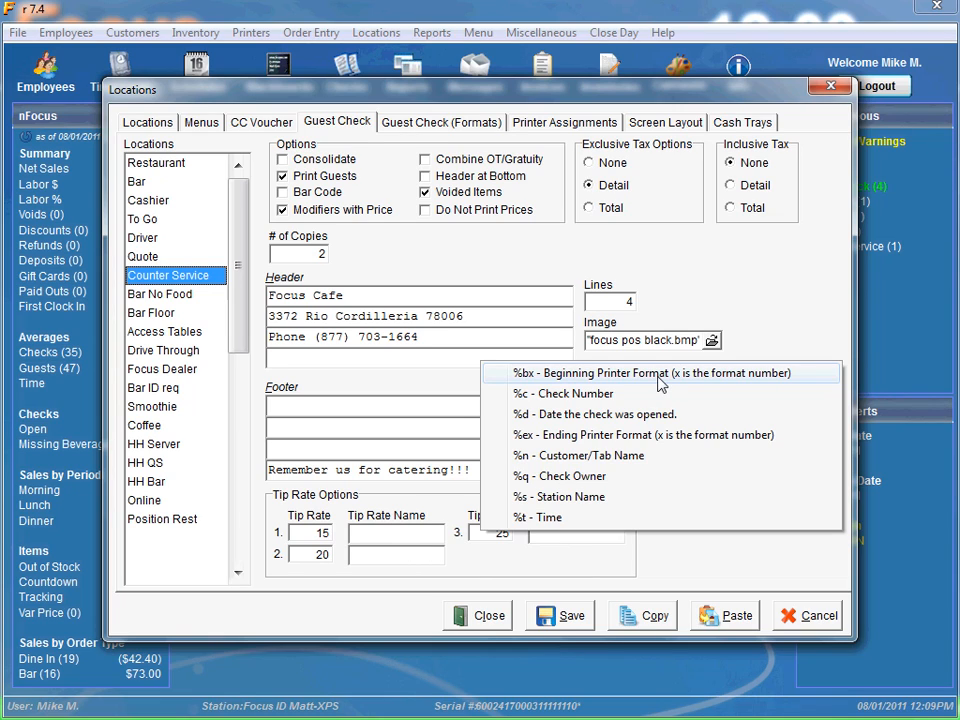
mouse_move(564, 392)
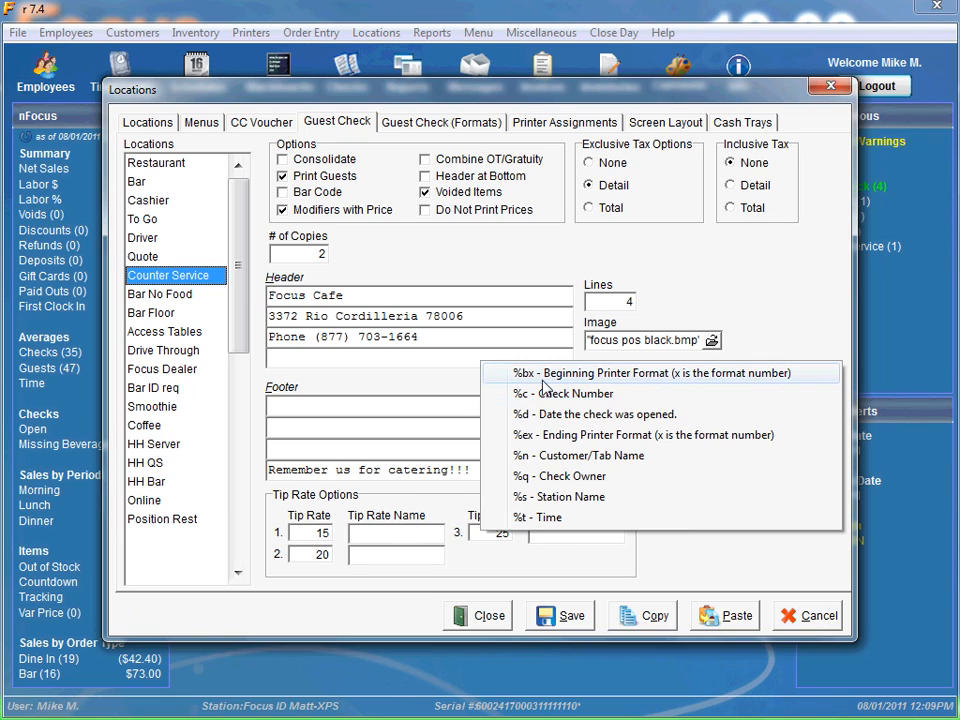
mouse_move(564, 392)
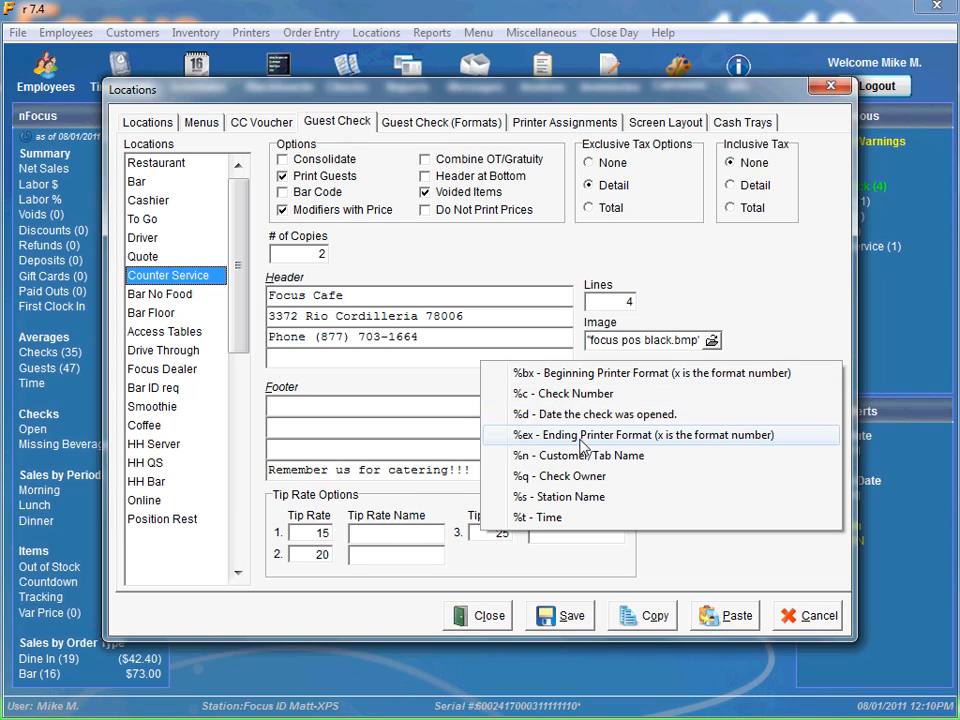
mouse_move(528, 448)
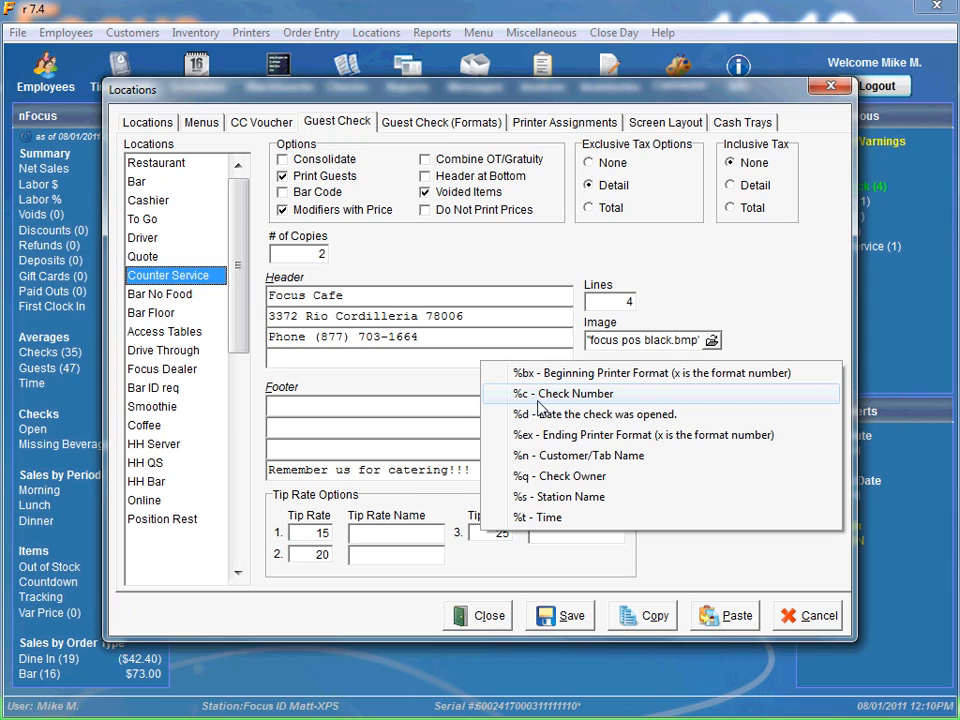
mouse_move(544, 414)
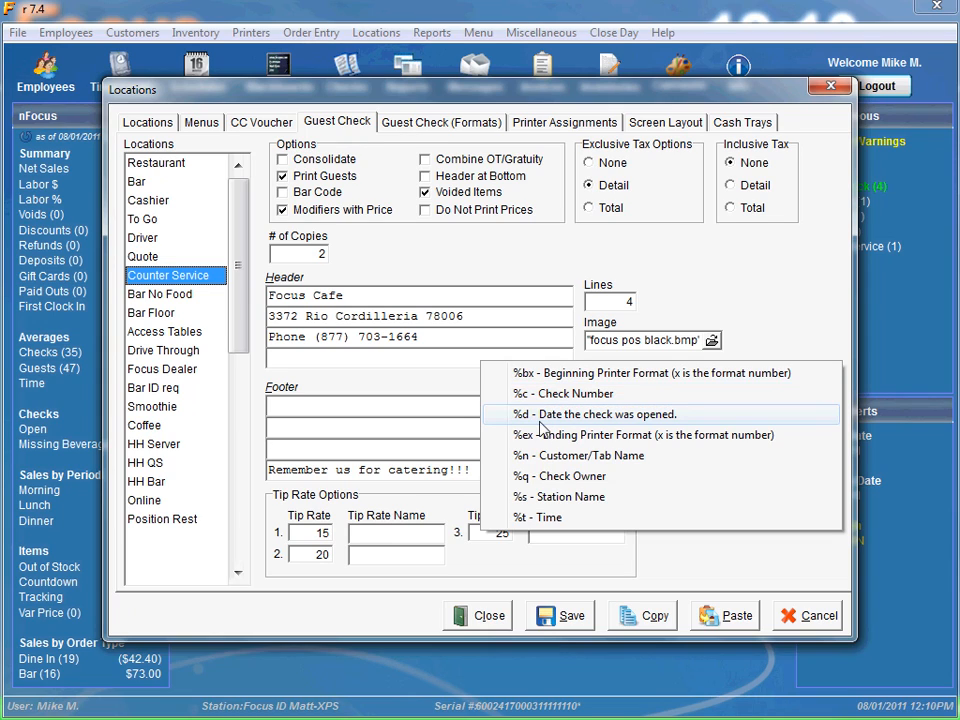
mouse_move(532, 428)
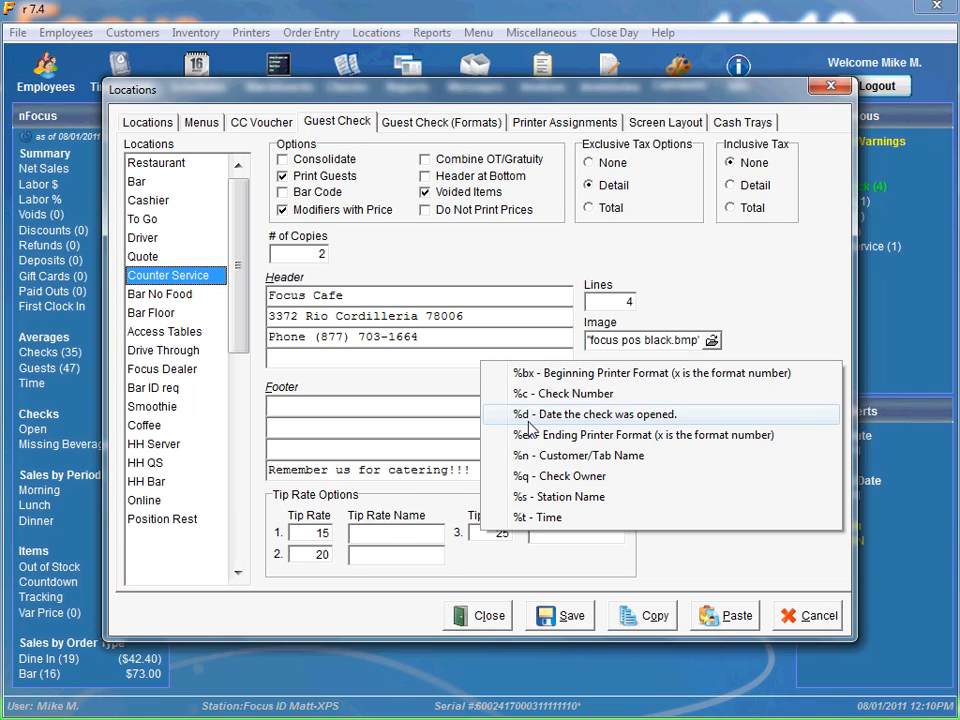
mouse_move(564, 470)
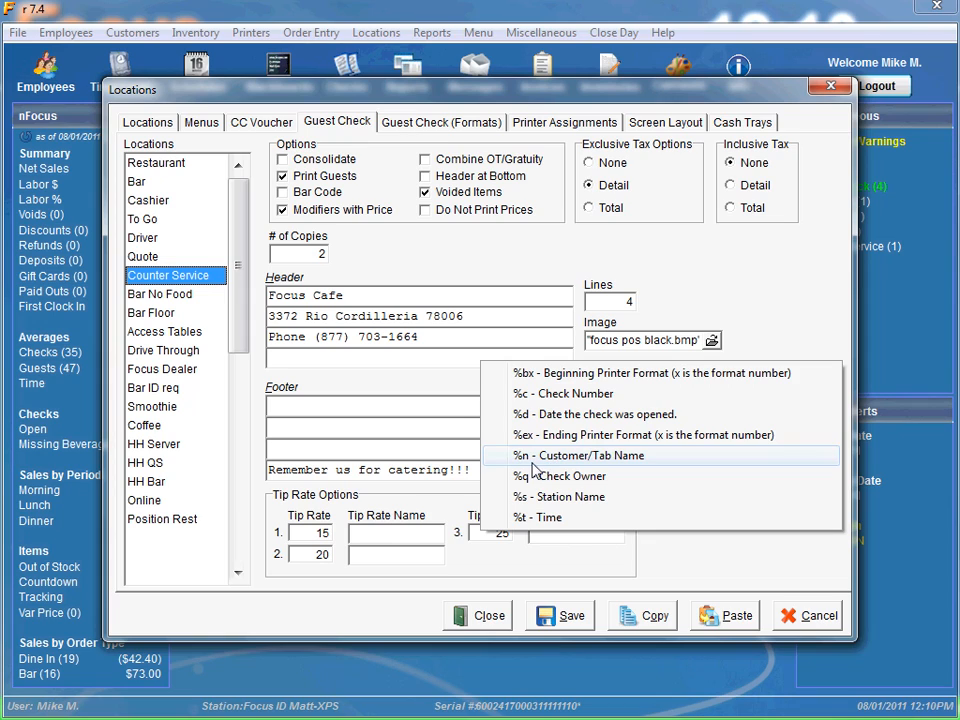
mouse_move(574, 472)
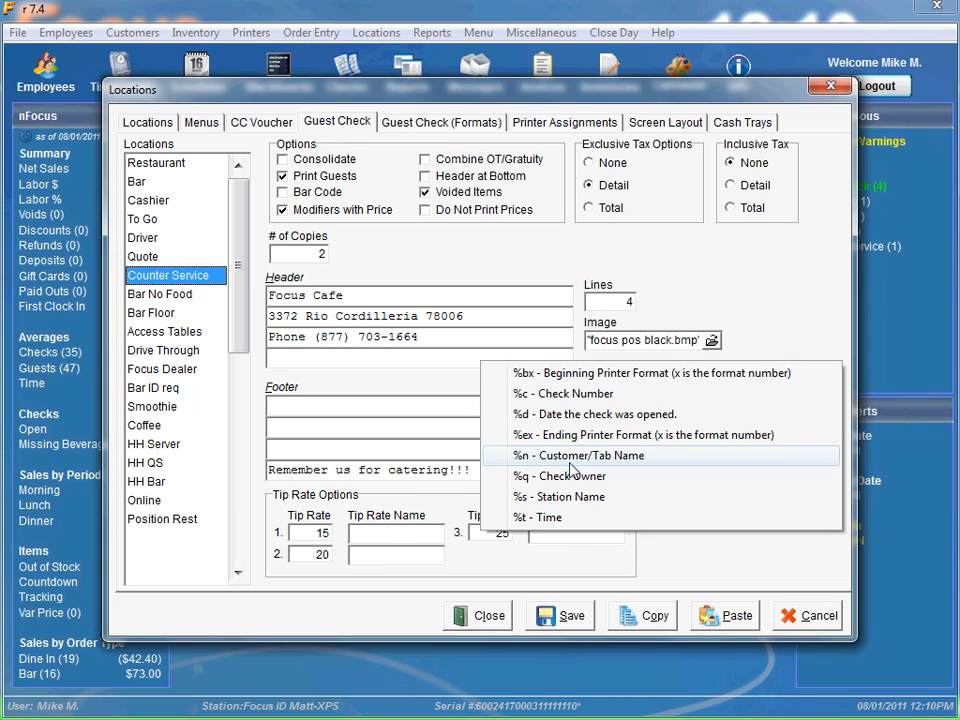
mouse_move(616, 472)
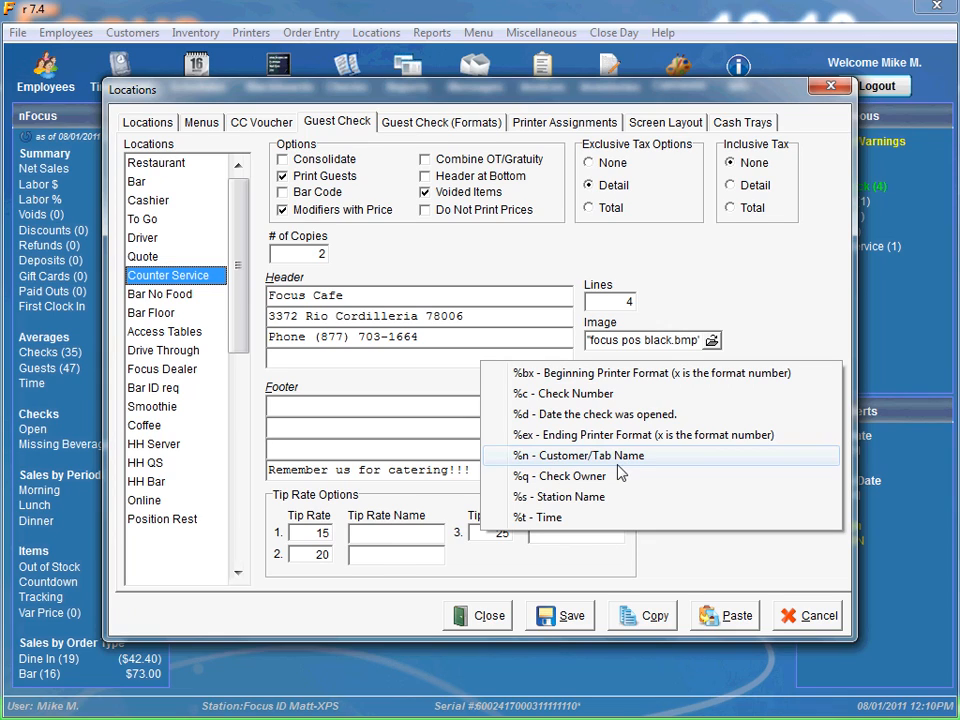
mouse_move(590, 476)
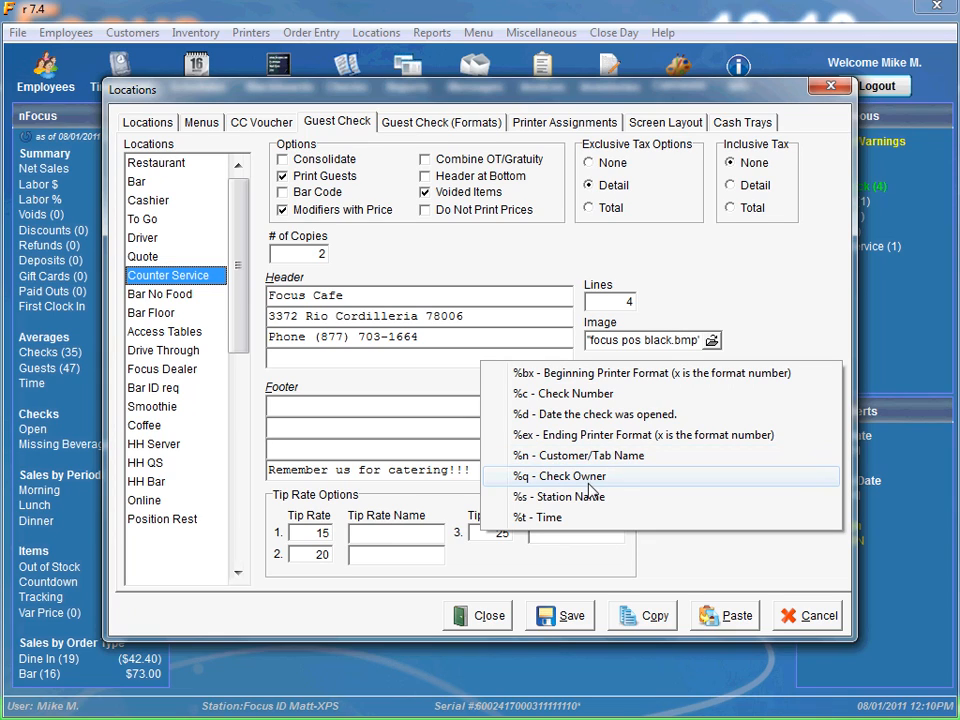
mouse_move(560, 496)
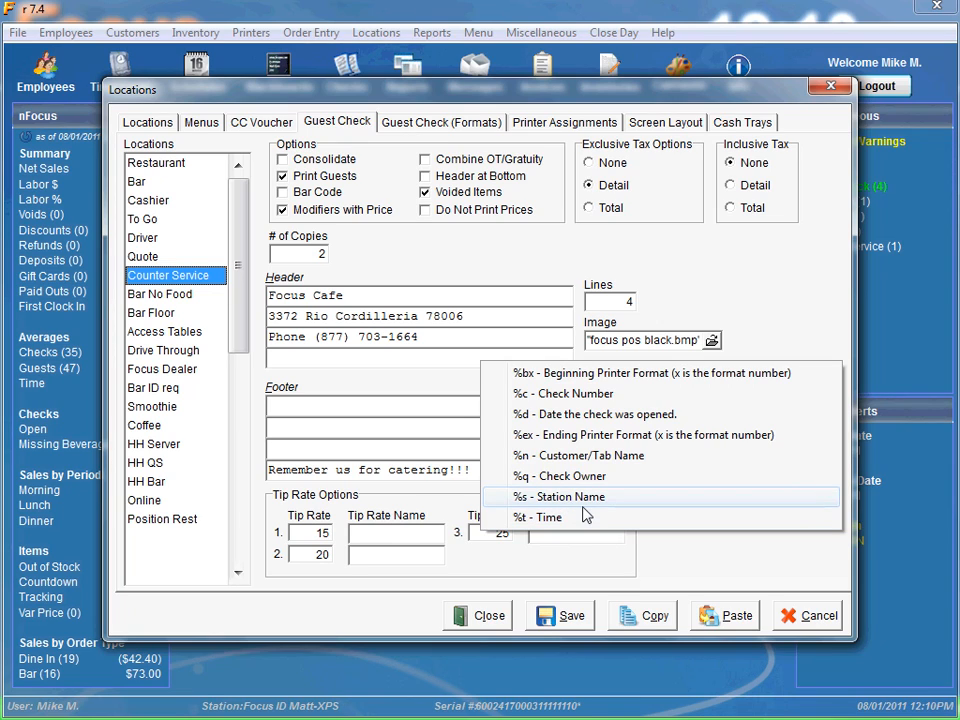
mouse_move(576, 516)
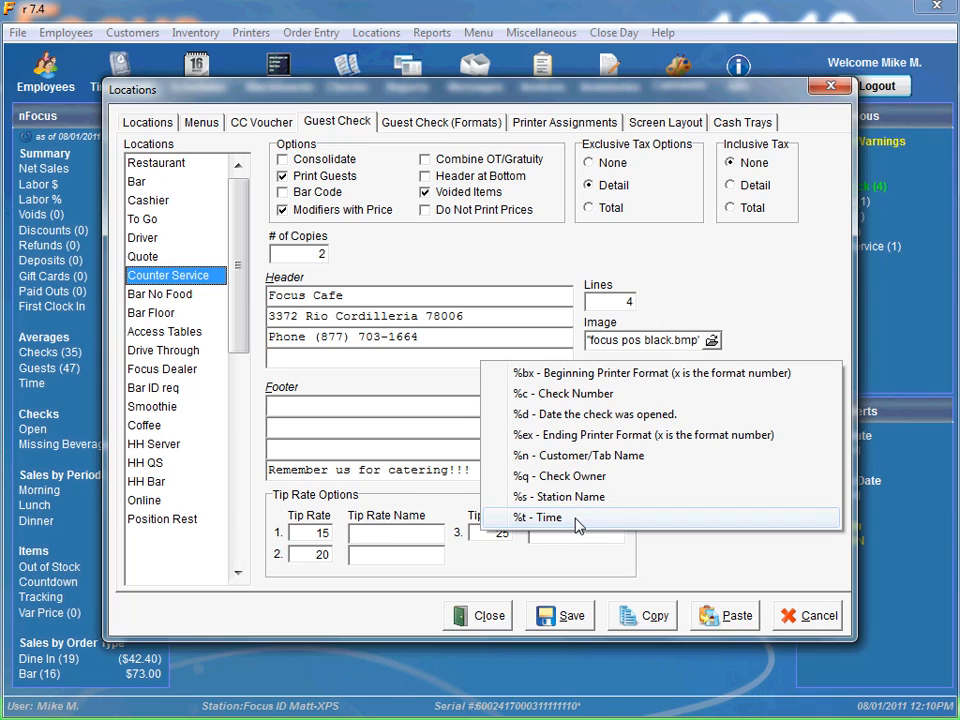
mouse_move(550, 524)
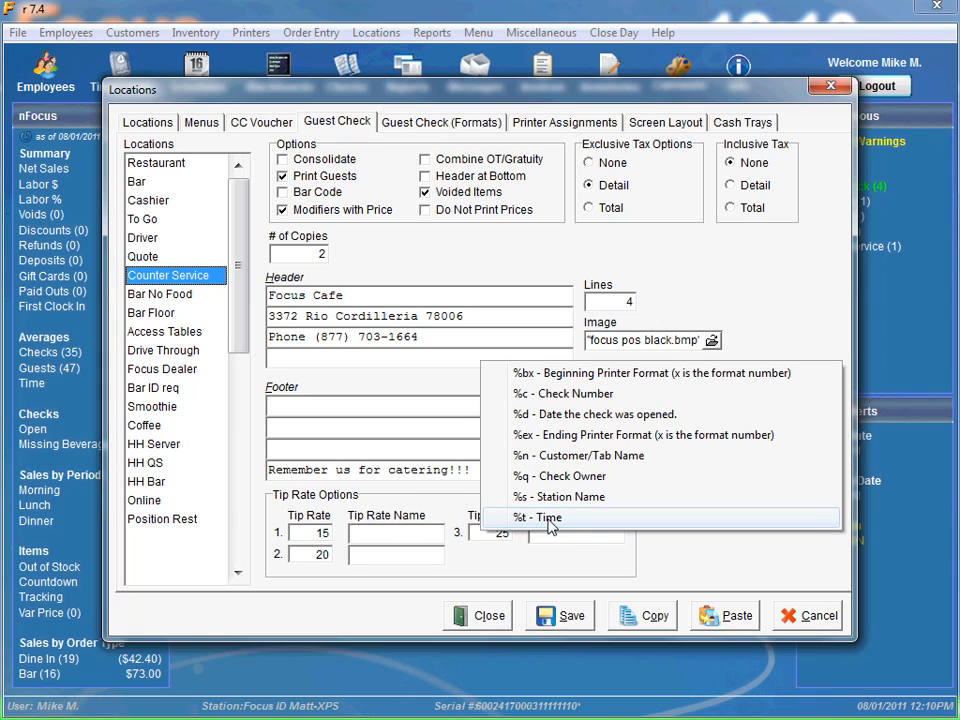
mouse_move(556, 496)
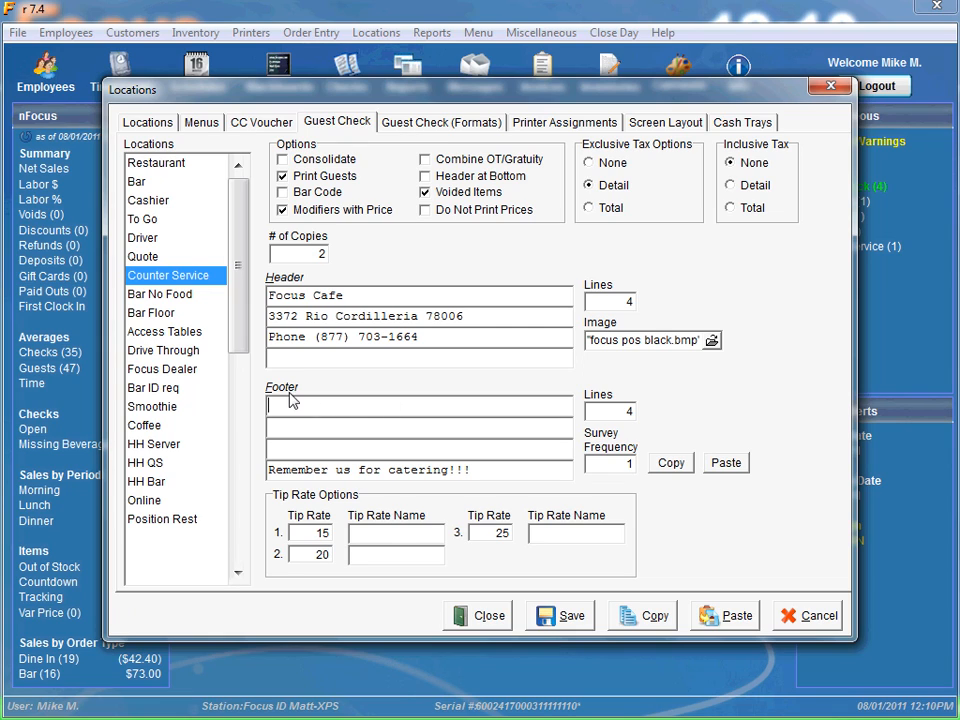
mouse_move(292, 400)
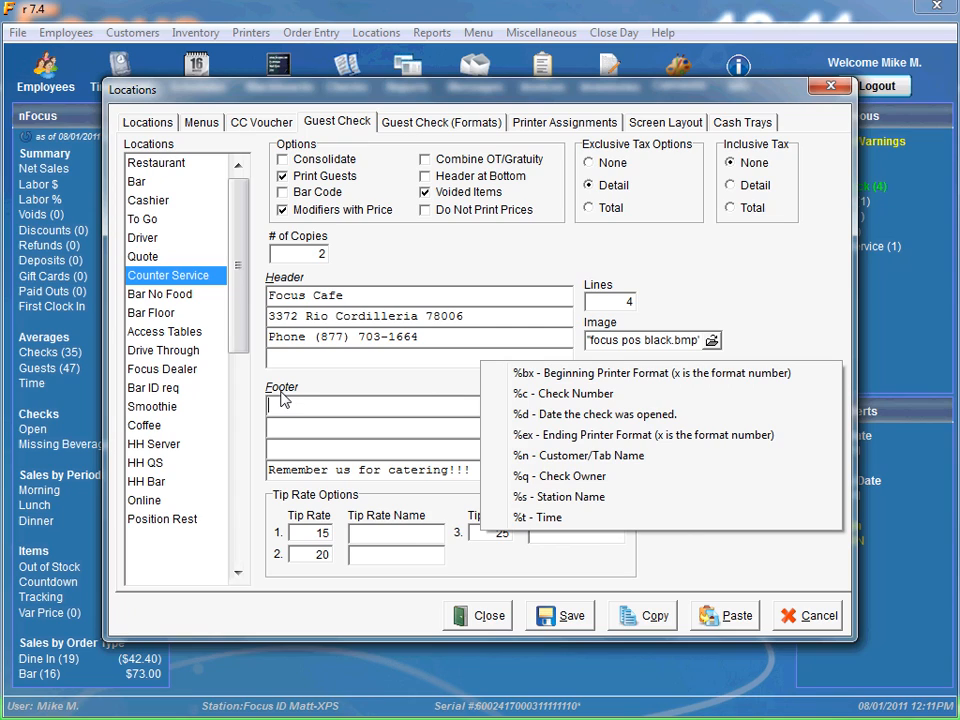
mouse_move(652, 372)
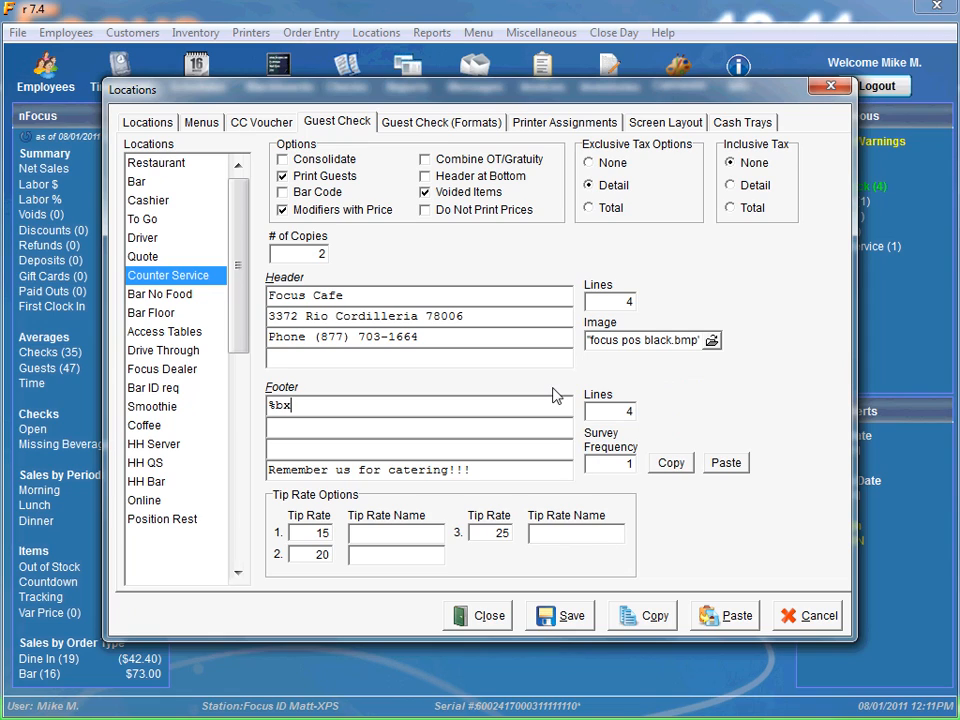
Make the footer's first line begin '%b5 Order Number:', correcting the mistyped 'Ch'.
key("Backspace")
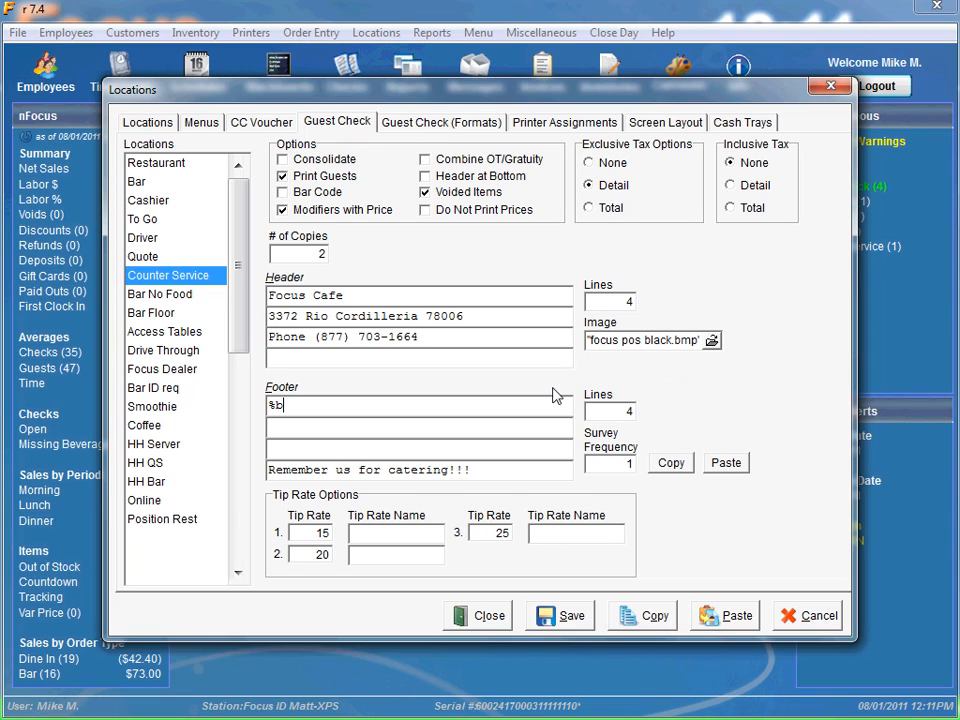
type("5")
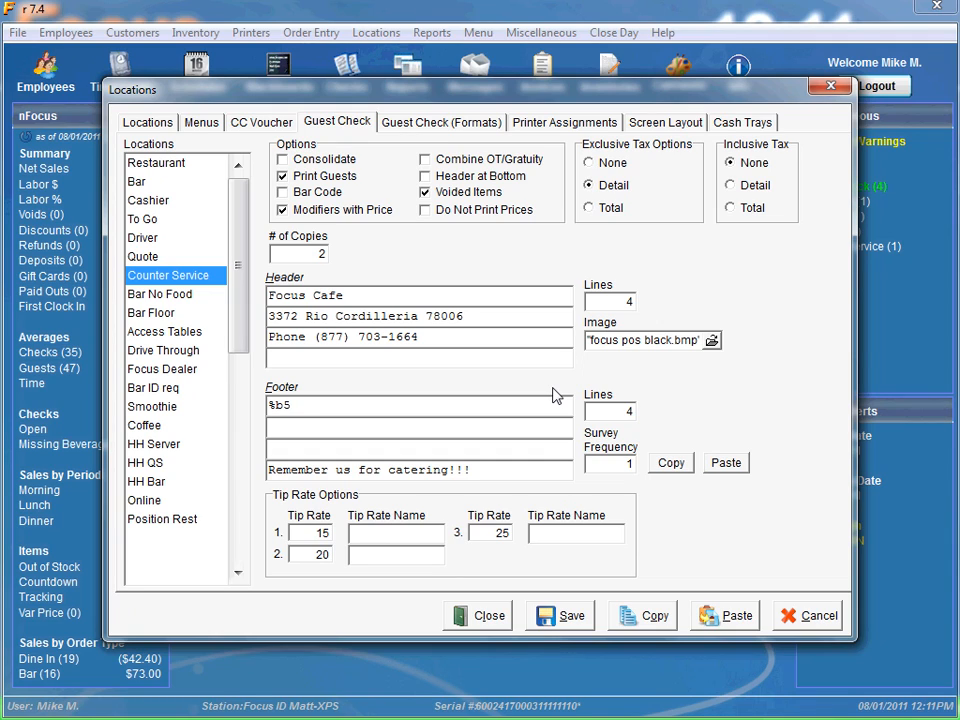
left_click(298, 404)
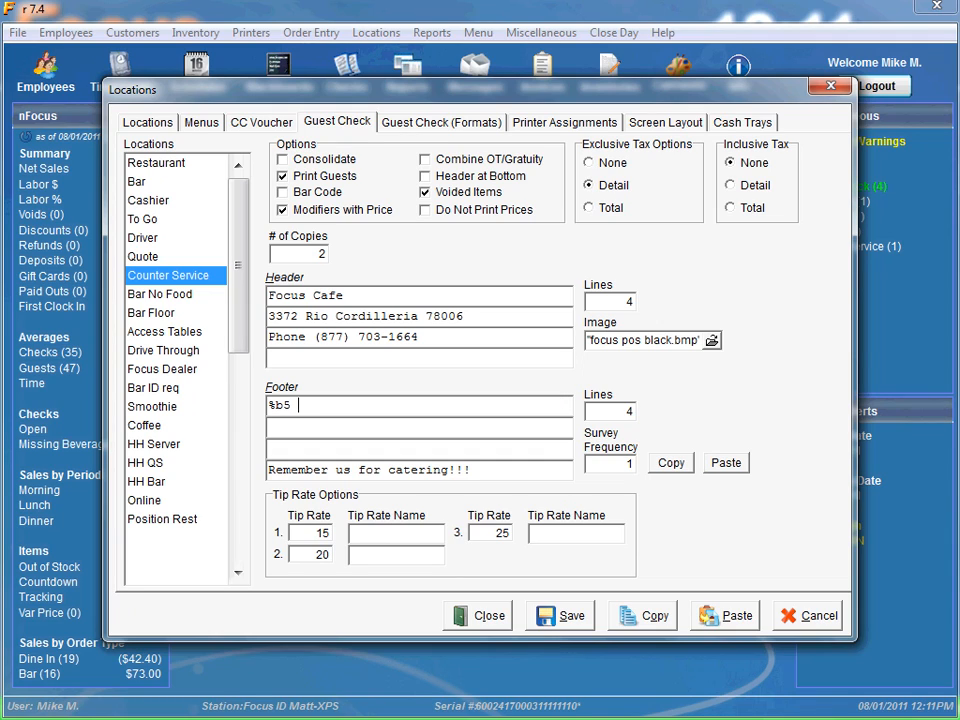
mouse_move(556, 396)
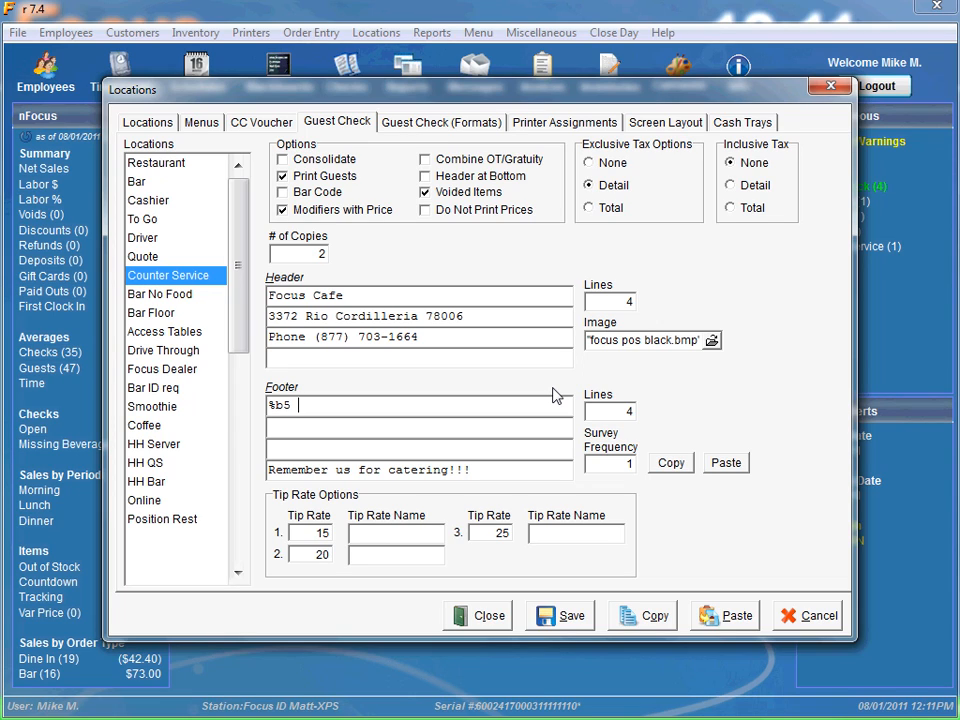
type("Ch")
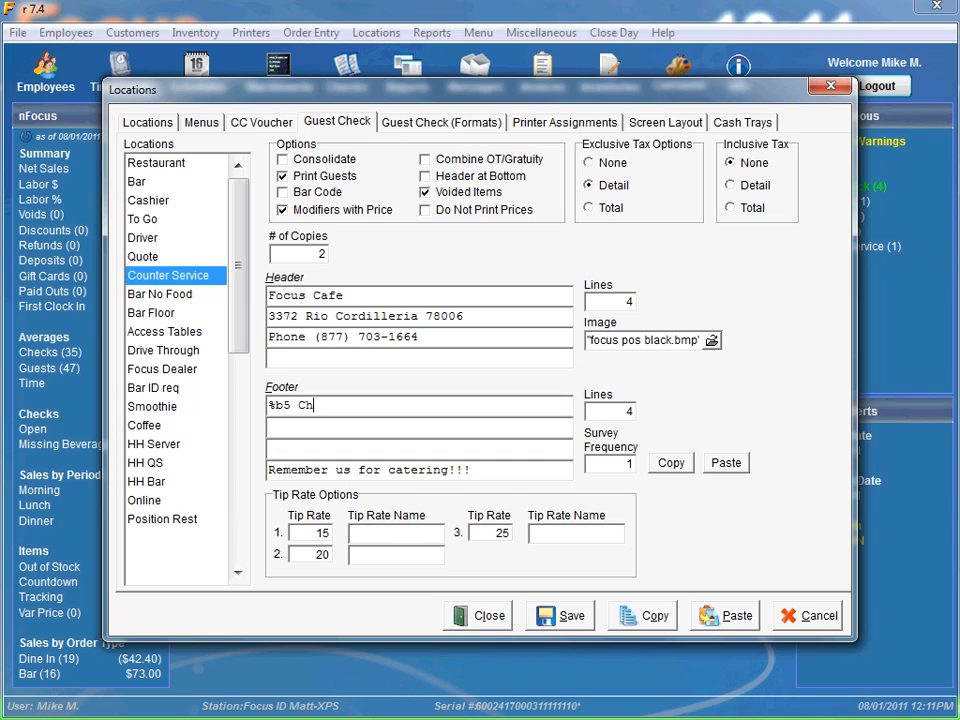
key("backspace")
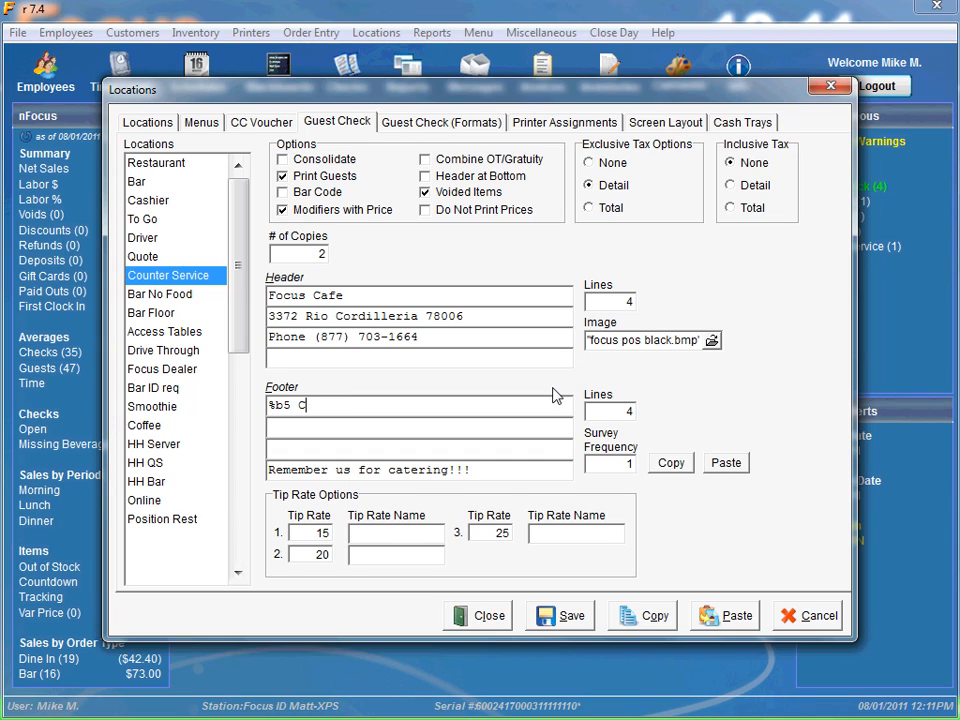
type("Order")
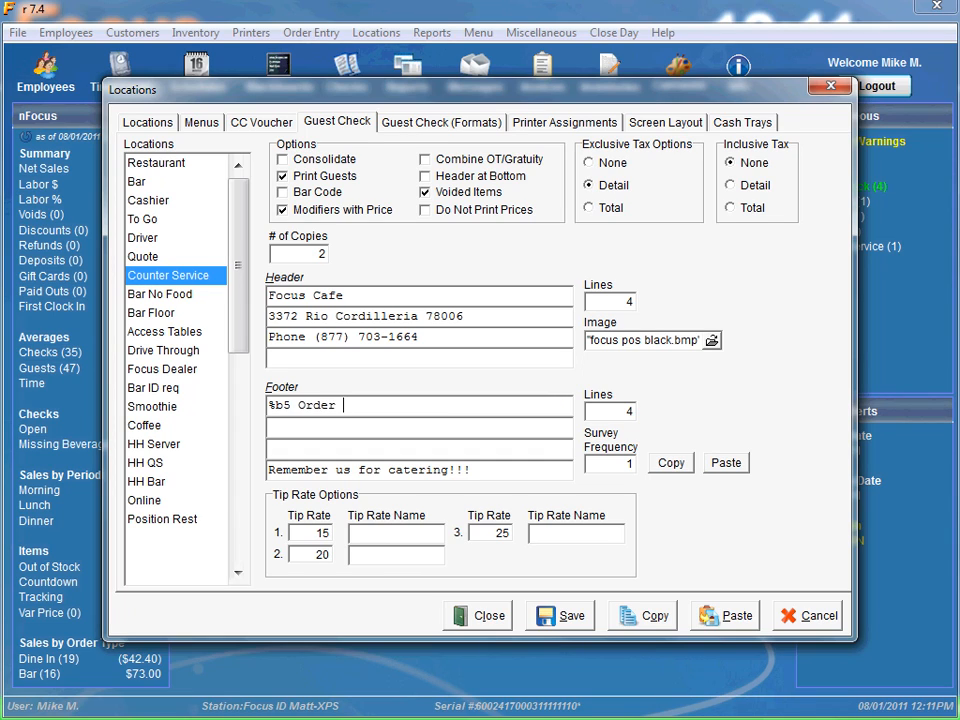
type("Numbe")
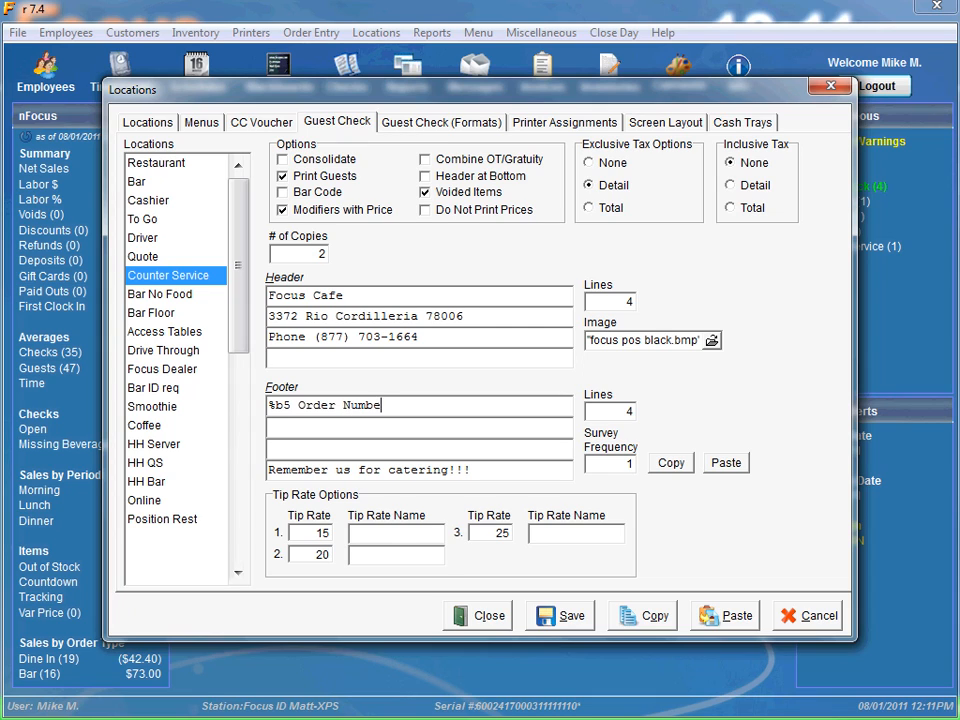
type("r:")
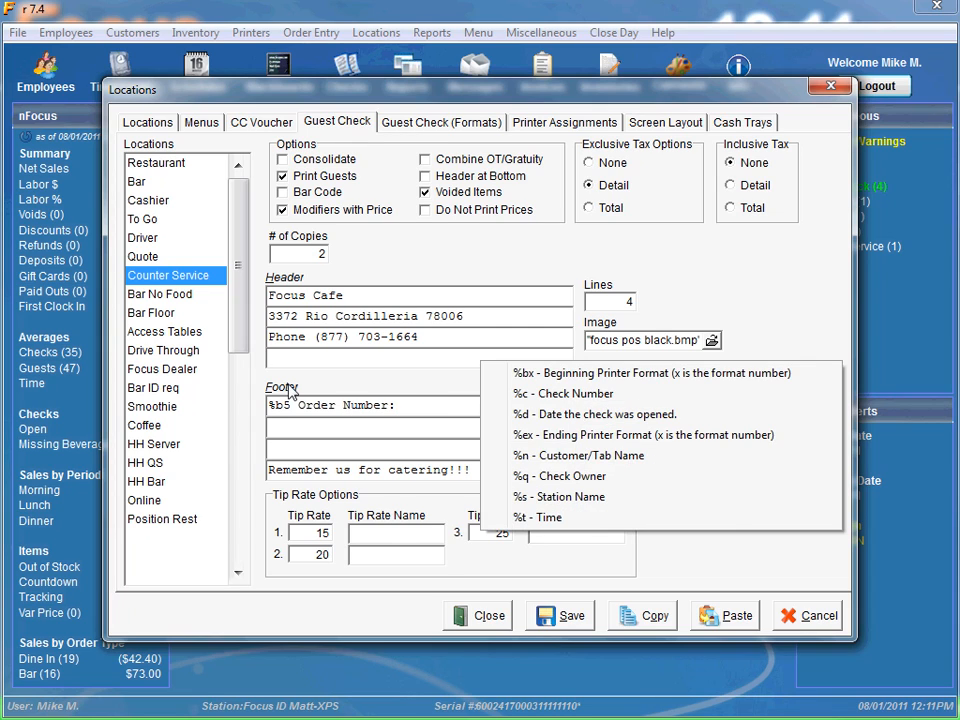
mouse_move(584, 392)
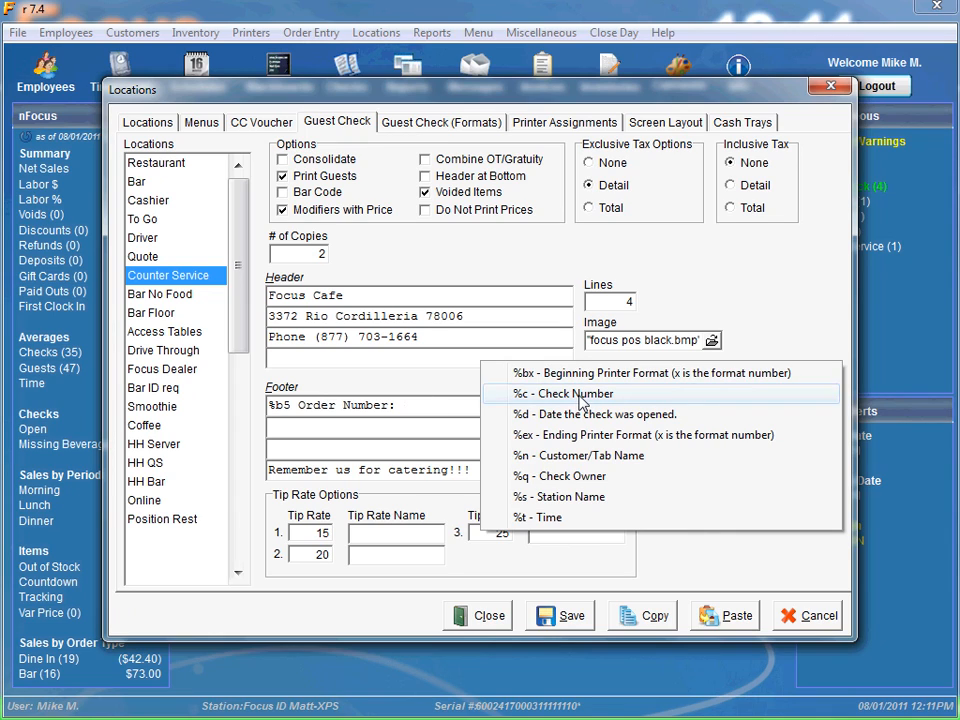
Finish the footer line as '%b5 Order Number: %c %e2' with the end code set to 2.
left_click(564, 392)
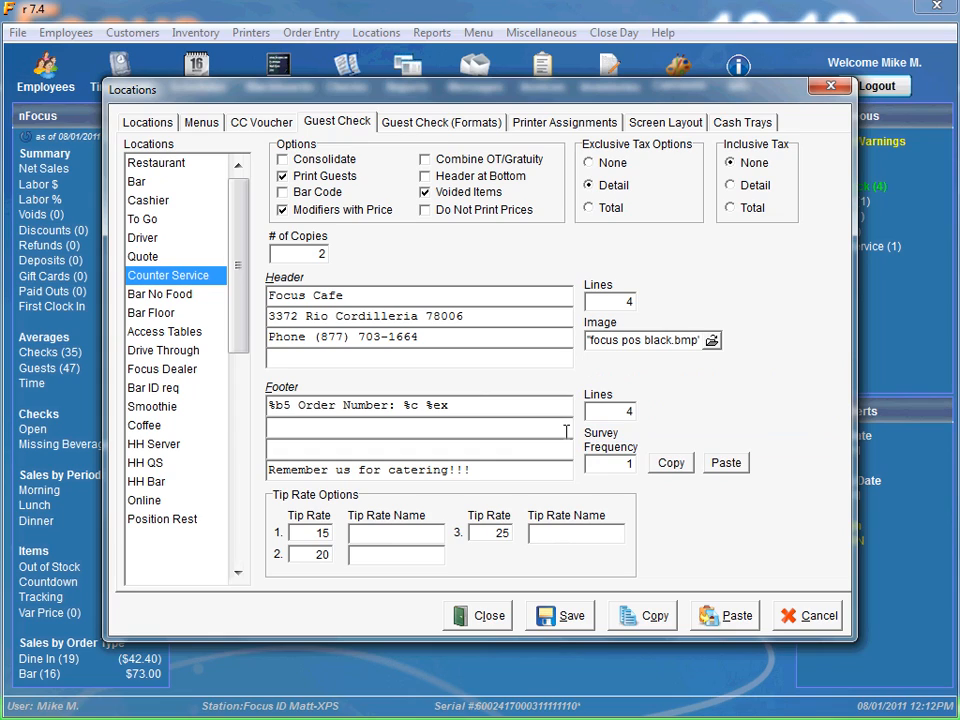
key("Backspace")
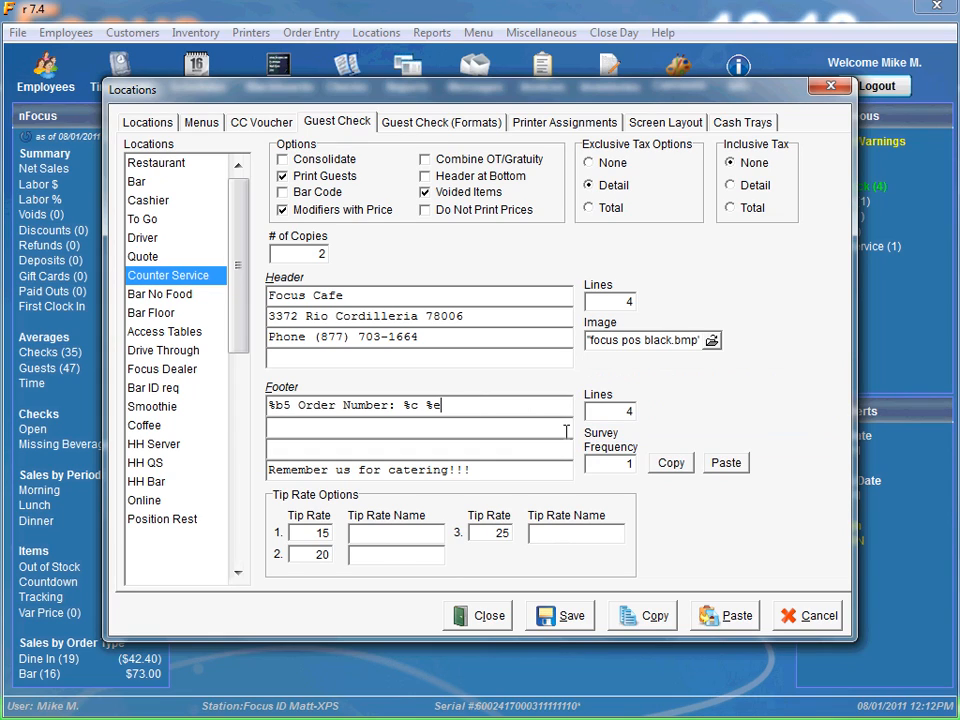
type("2")
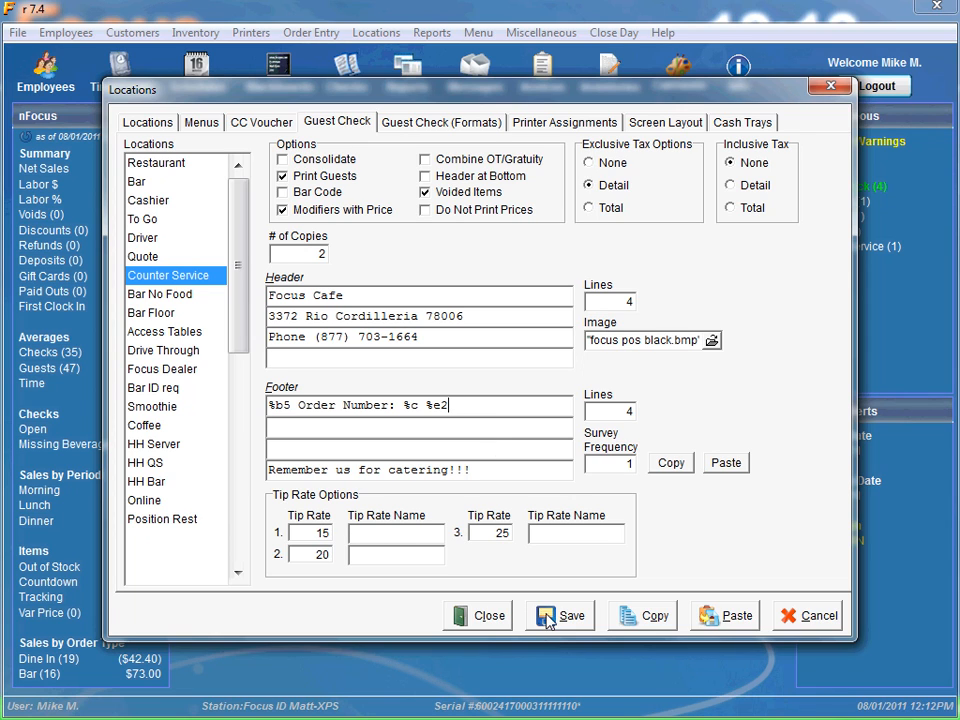
Save the Locations changes and bring up the Printers > Formats list.
left_click(488, 616)
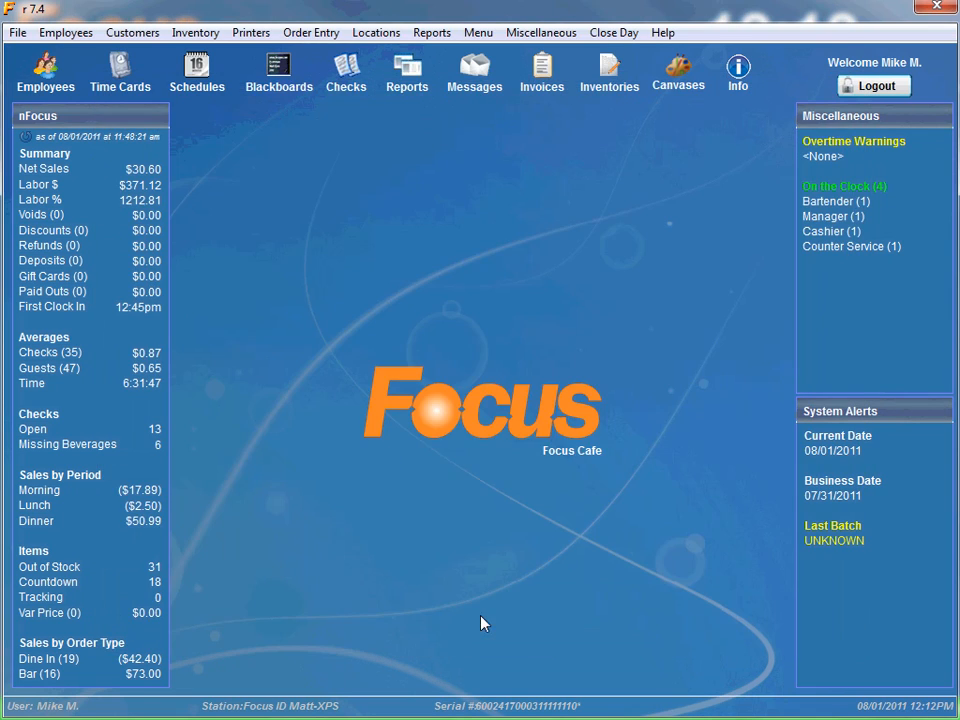
left_click(252, 32)
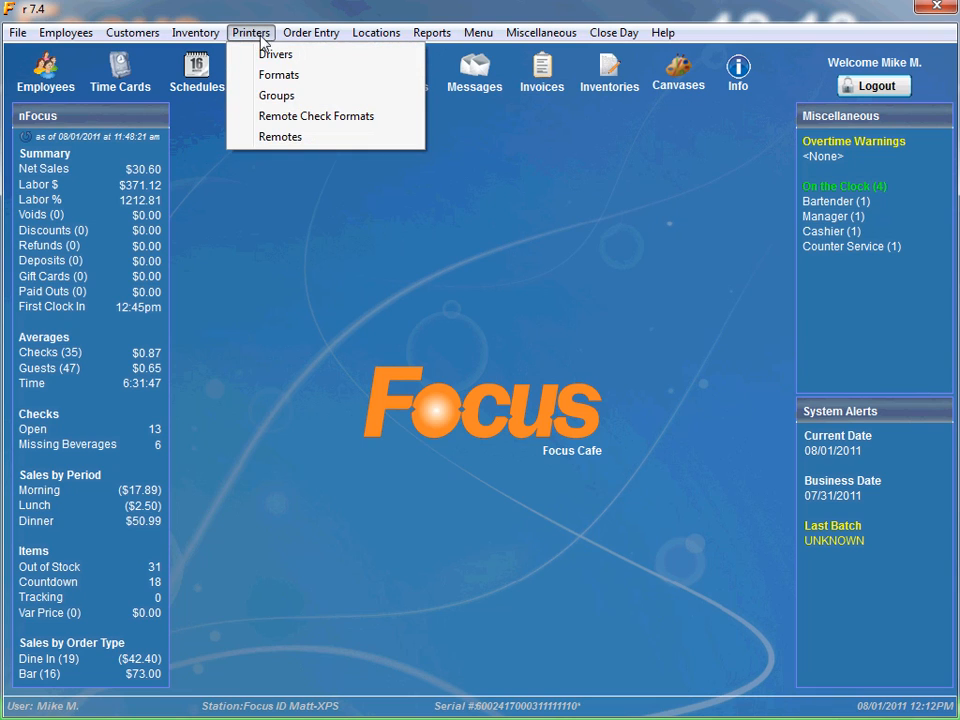
mouse_move(280, 76)
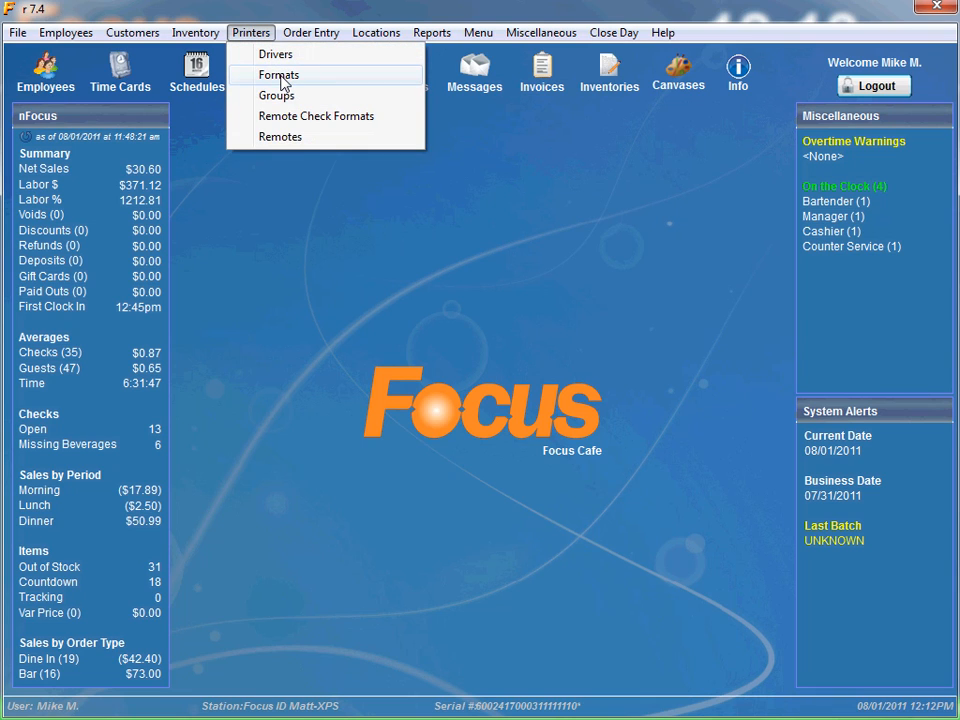
left_click(278, 74)
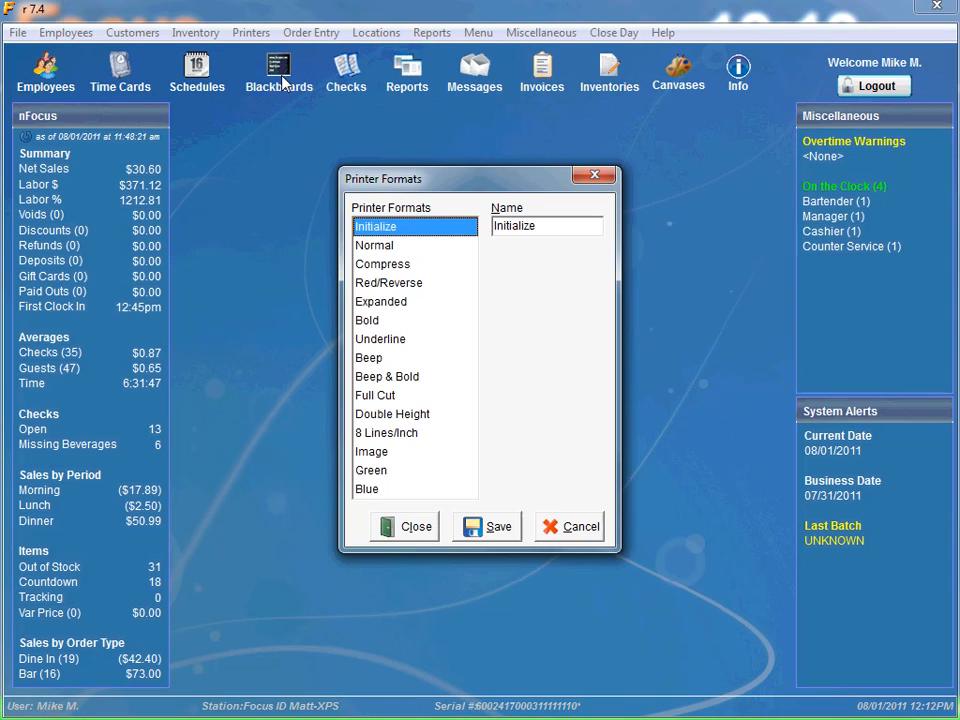
mouse_move(390, 198)
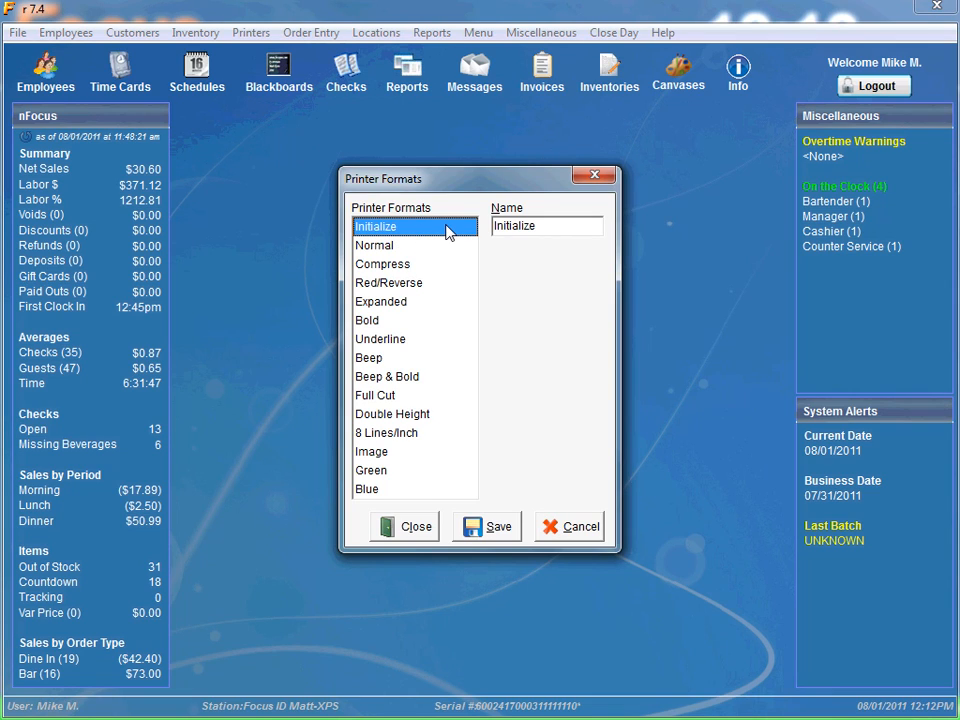
left_click(376, 244)
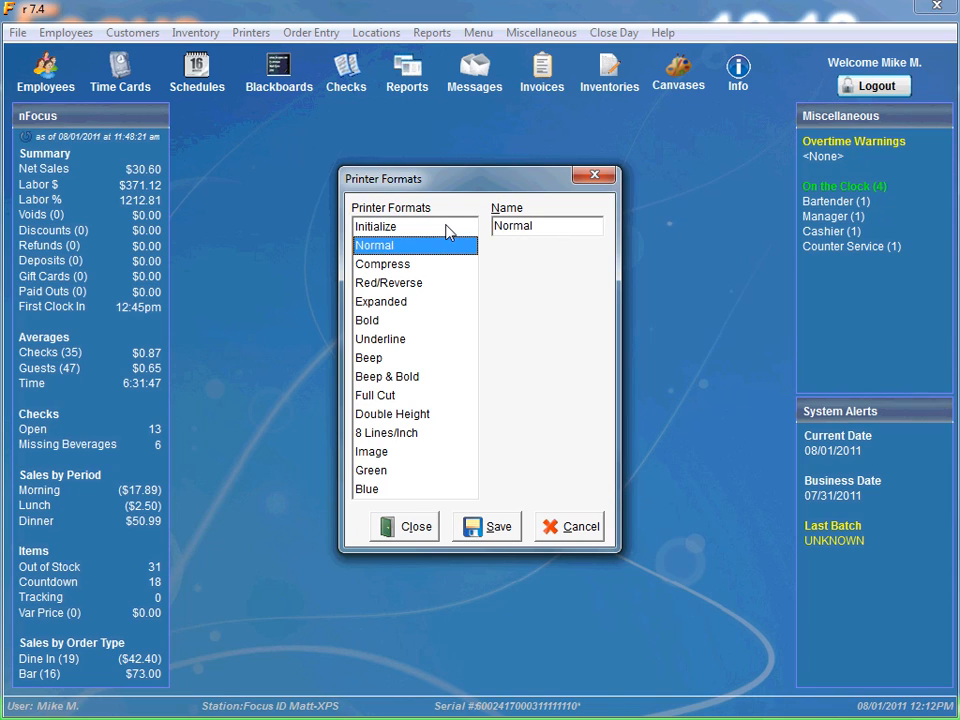
left_click(380, 300)
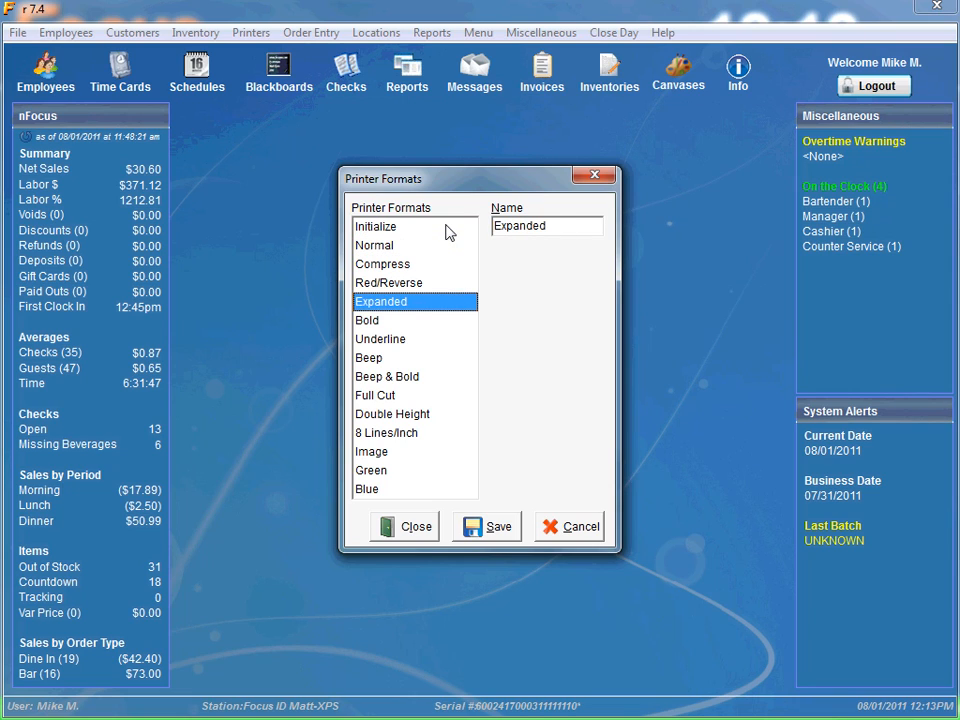